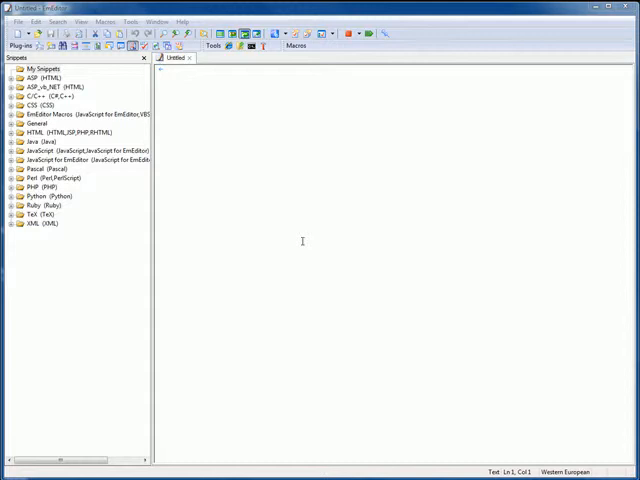
{"action": "mouse_move", "coordinate": [180, 138]}
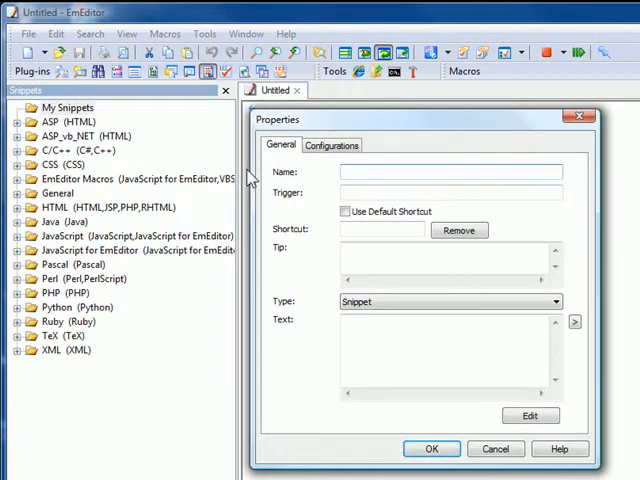
Create a snippet named 'date, time' with trigger 'dt' and text 'Good Morning,'
{"action": "type", "text": "d"}
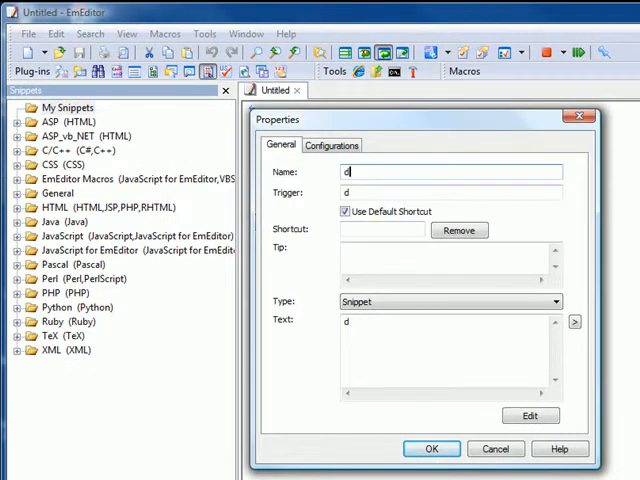
{"action": "type", "text": "ate, time"}
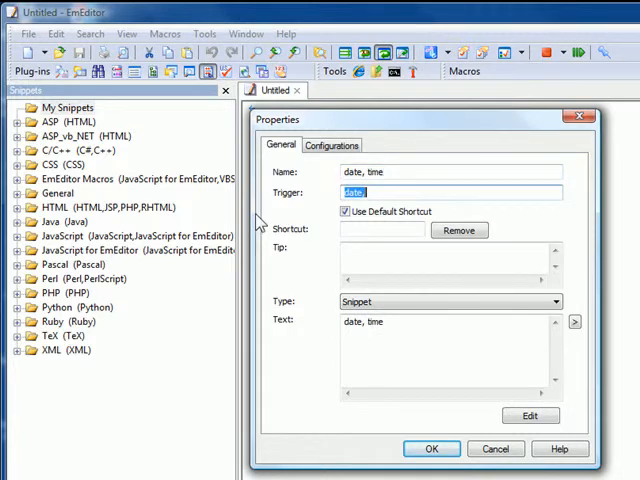
{"action": "type", "text": "dt"}
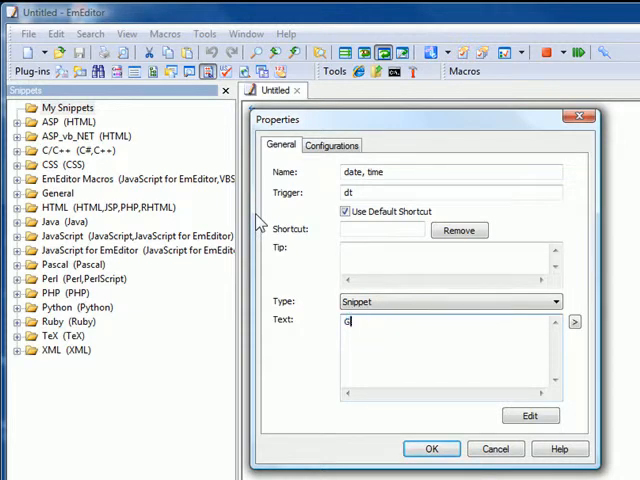
{"action": "type", "text": "ood Mor"}
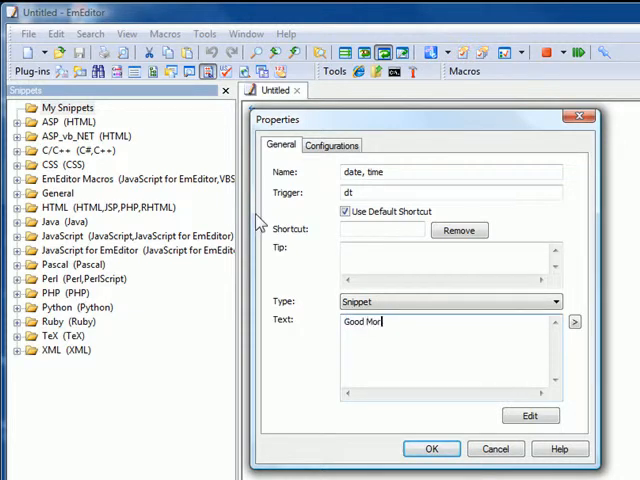
{"action": "type", "text": "ning"}
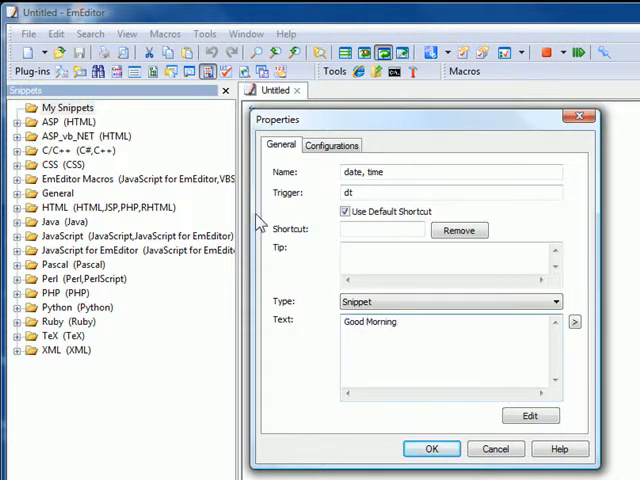
{"action": "type", "text": ","}
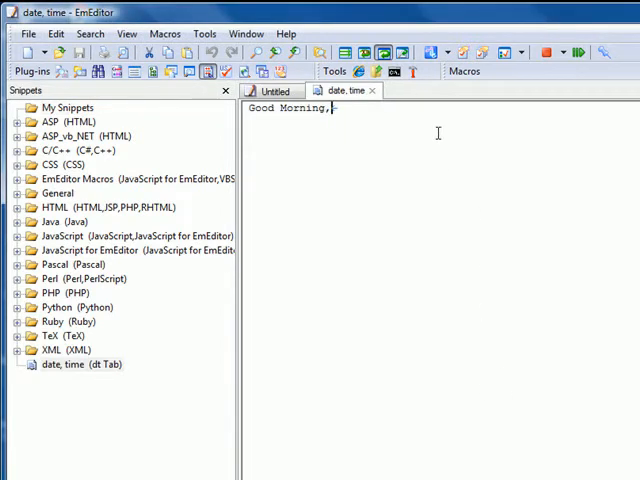
Append 'Mr.' after 'Good Morning,' in the date, time snippet text
{"action": "type", "text": "Mr."}
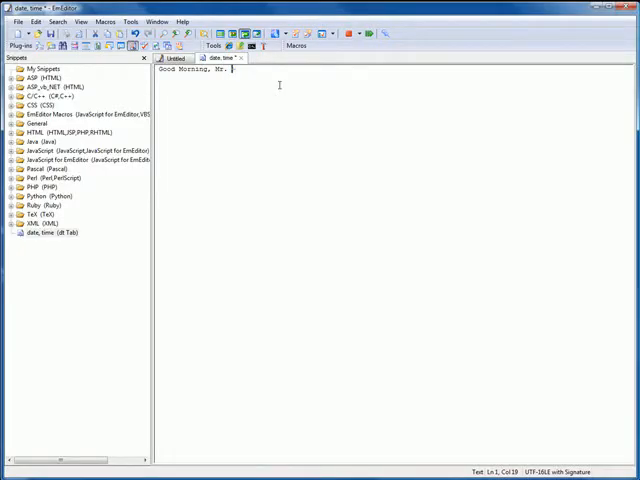
{"action": "mouse_move", "coordinate": [57, 238]}
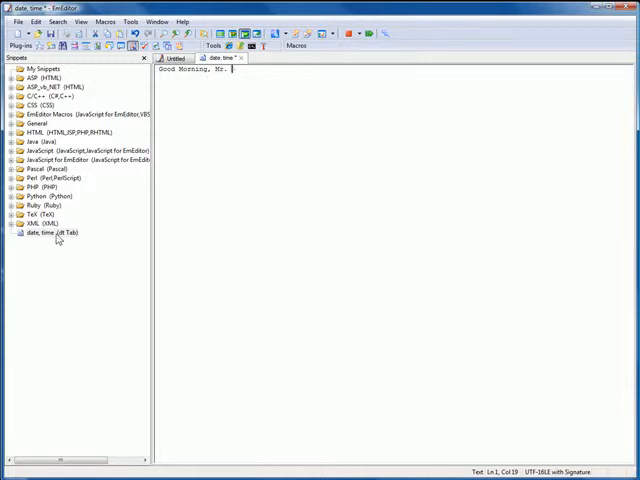
Add ${1:name}, the ${Date} variable and $0 to the snippet text, then save its properties
{"action": "right_click", "coordinate": [50, 232]}
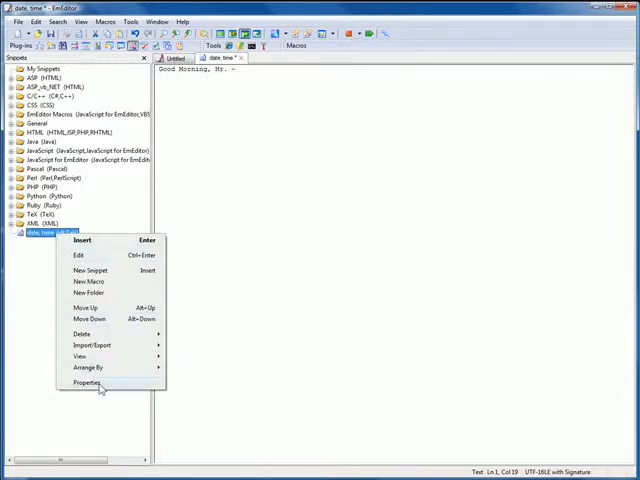
{"action": "left_click", "coordinate": [86, 384]}
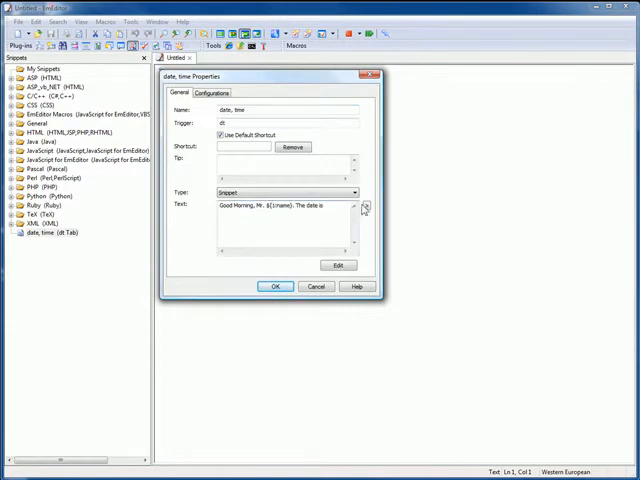
{"action": "left_click", "coordinate": [365, 205]}
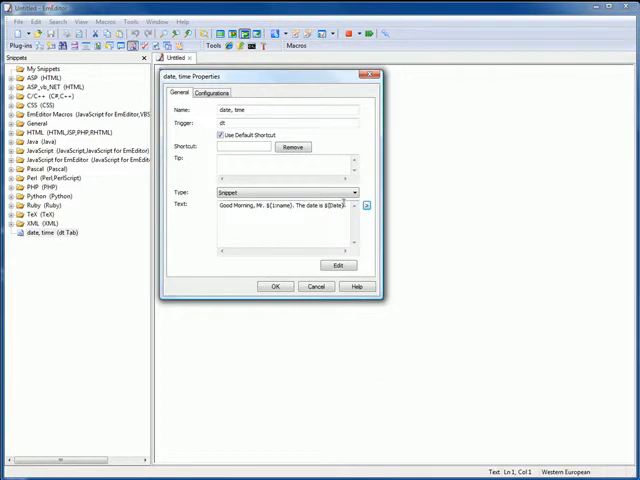
{"action": "left_click", "coordinate": [366, 205]}
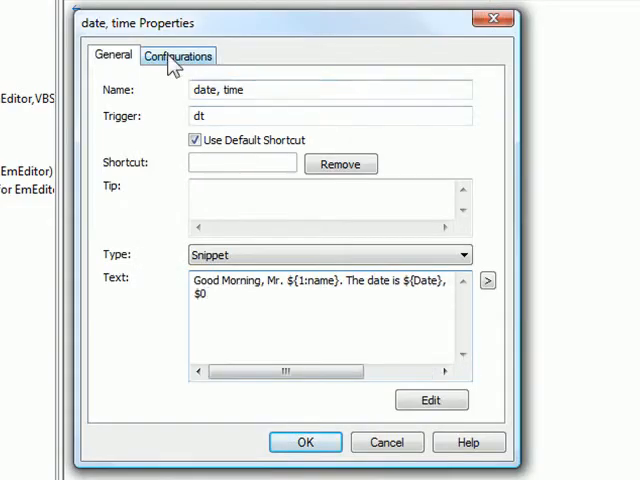
{"action": "left_click", "coordinate": [178, 55]}
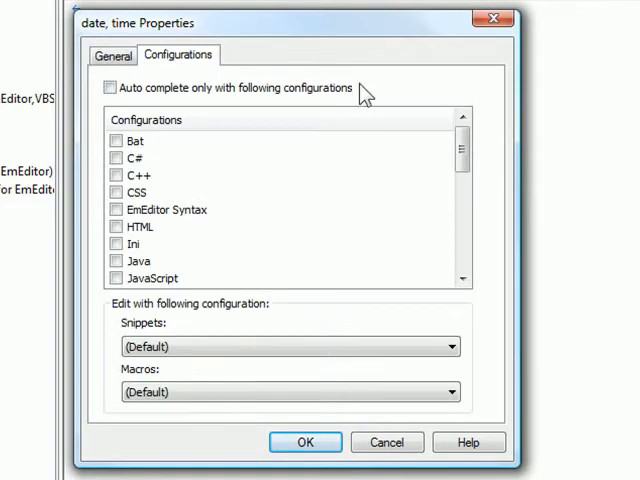
{"action": "mouse_move", "coordinate": [490, 390]}
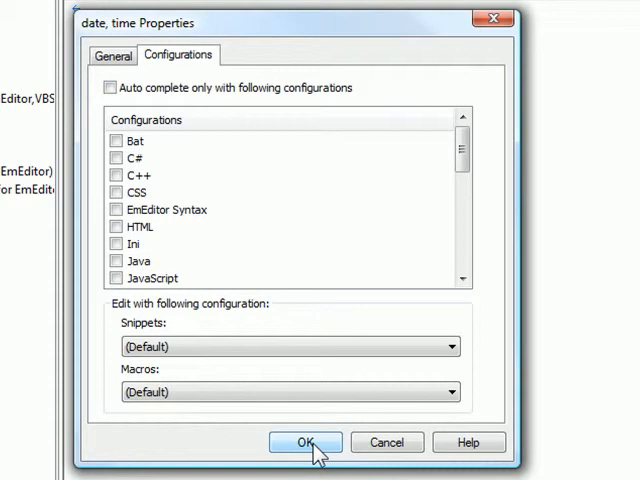
{"action": "left_click", "coordinate": [305, 442]}
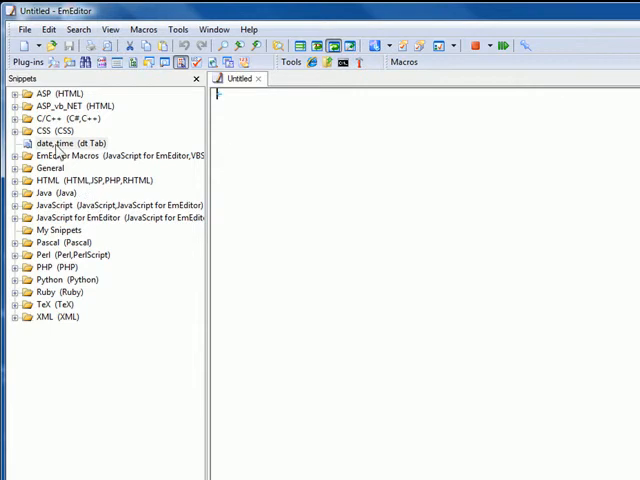
Drag 'date, time' into My Snippets and move My Snippets to the top of the list
{"action": "left_click", "coordinate": [52, 93]}
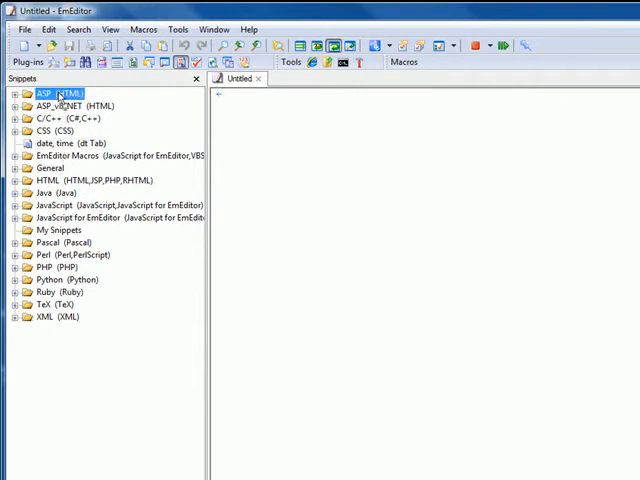
{"action": "left_click", "coordinate": [55, 230]}
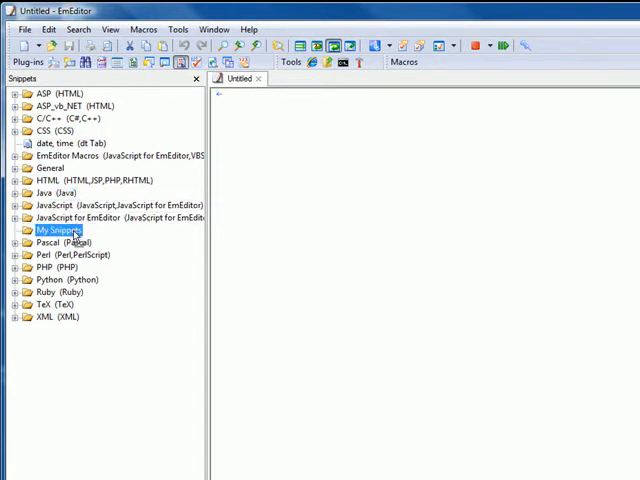
{"action": "left_click", "coordinate": [24, 218]}
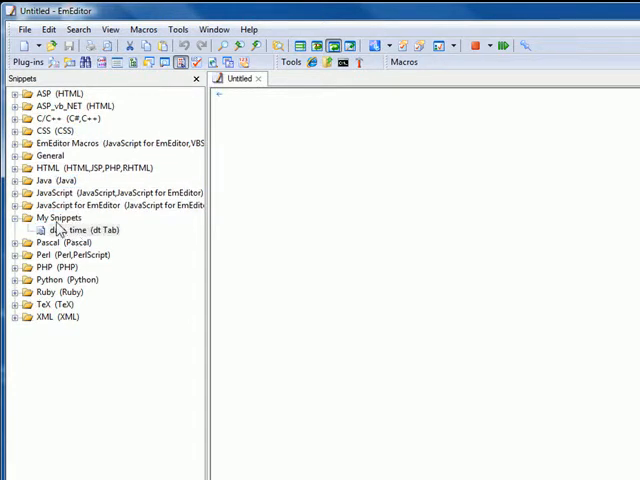
{"action": "left_click", "coordinate": [58, 218]}
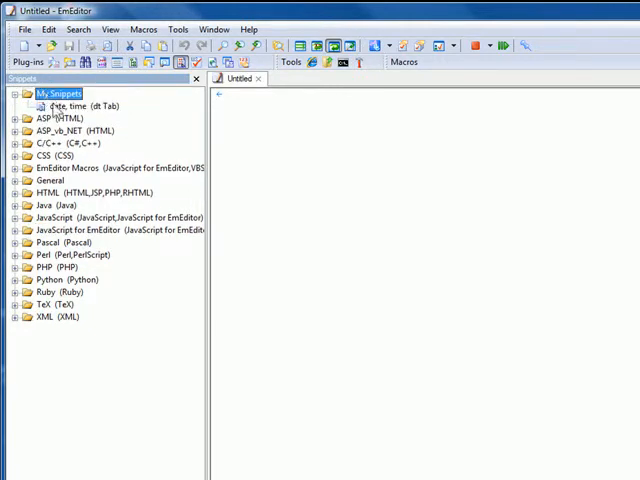
{"action": "mouse_move", "coordinate": [90, 107]}
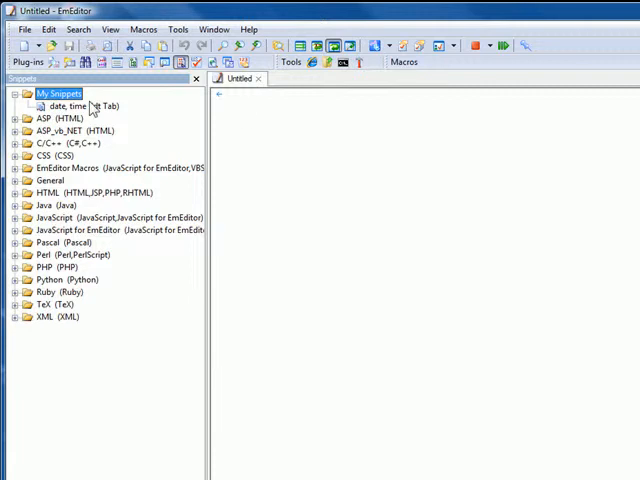
Review the date, time snippet's text and Configurations properties, then close them
{"action": "right_click", "coordinate": [70, 106]}
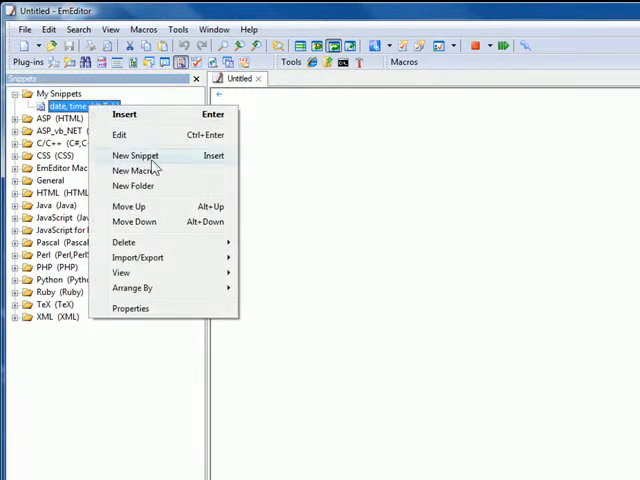
{"action": "mouse_move", "coordinate": [200, 158]}
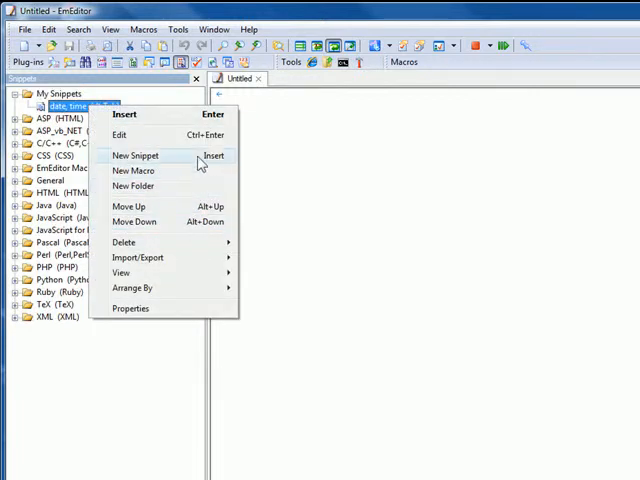
{"action": "left_click", "coordinate": [124, 114]}
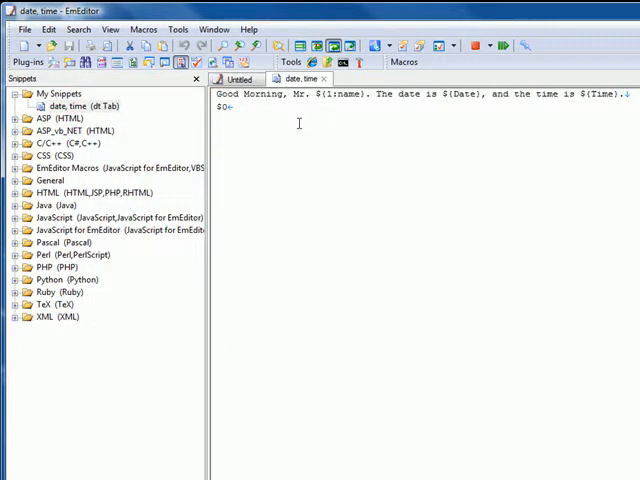
{"action": "right_click", "coordinate": [78, 106]}
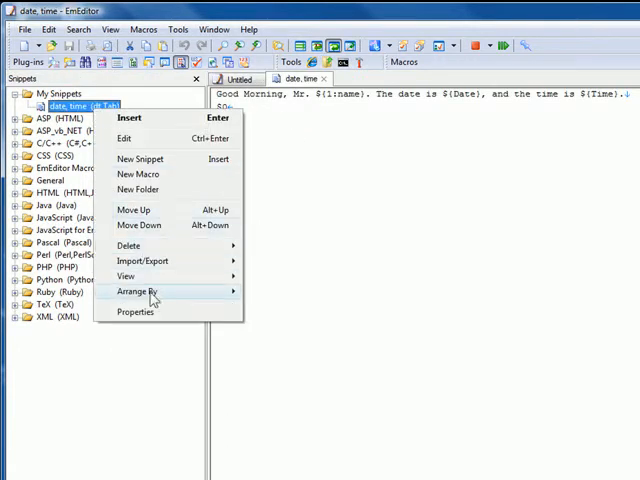
{"action": "left_click", "coordinate": [134, 311]}
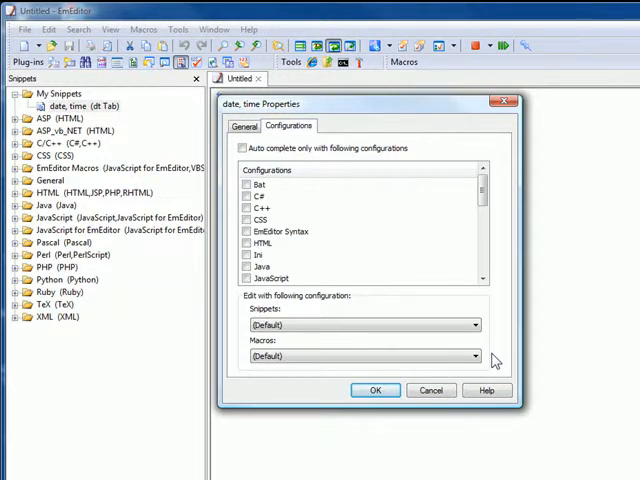
{"action": "left_click", "coordinate": [375, 390]}
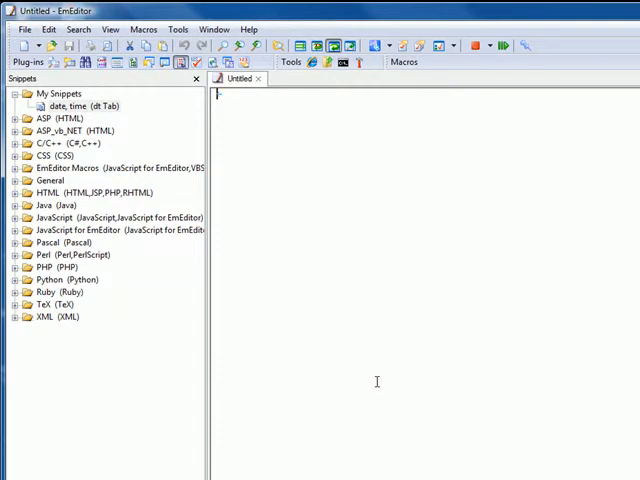
{"action": "mouse_move", "coordinate": [343, 197]}
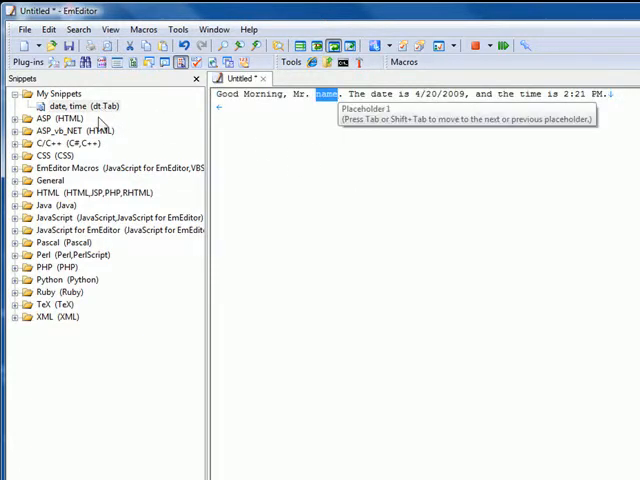
Fill the name placeholder with 'Johnson' and insert the date, time greeting several more times
{"action": "type", "text": "Johnson"}
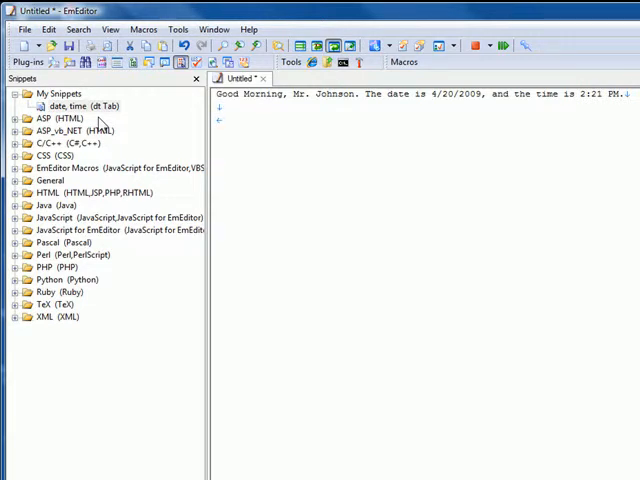
{"action": "right_click", "coordinate": [70, 106]}
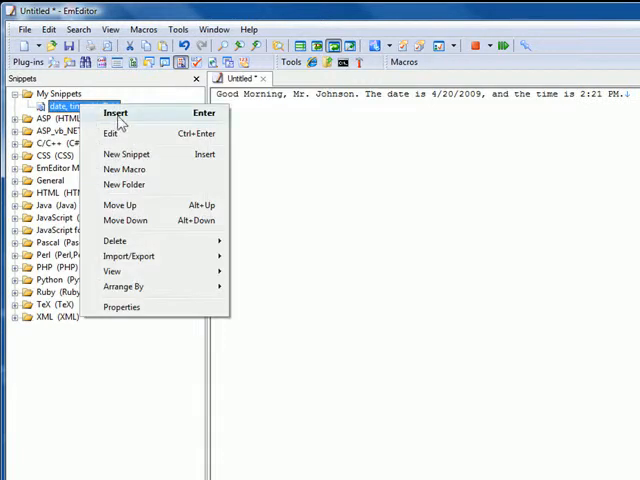
{"action": "left_click", "coordinate": [116, 112]}
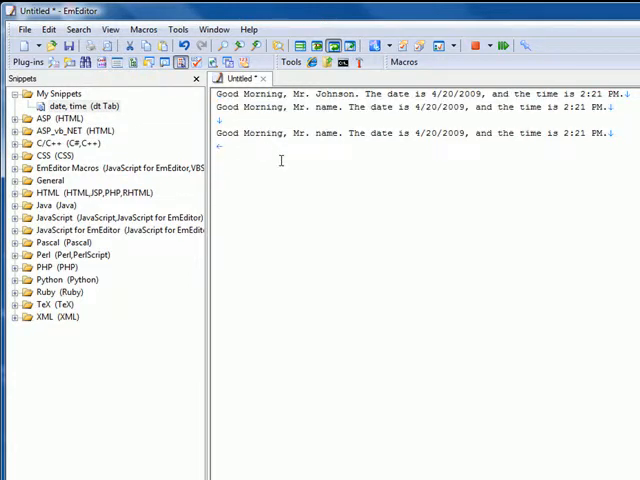
{"action": "right_click", "coordinate": [280, 160]}
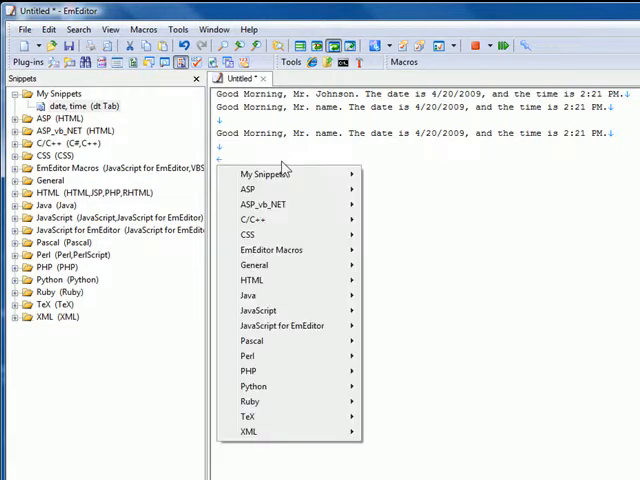
{"action": "mouse_move", "coordinate": [285, 173]}
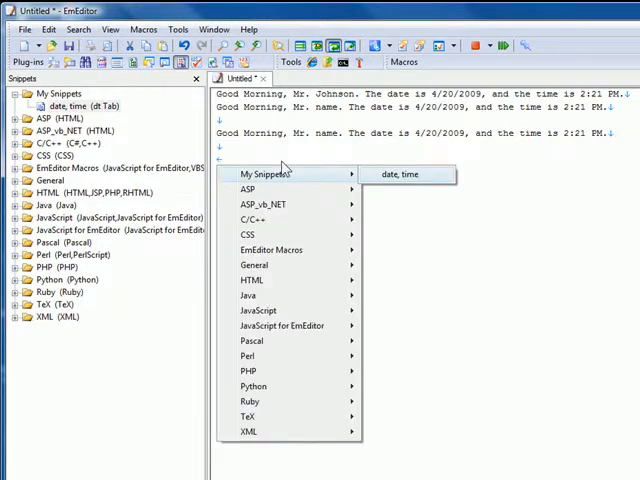
{"action": "left_click", "coordinate": [404, 174]}
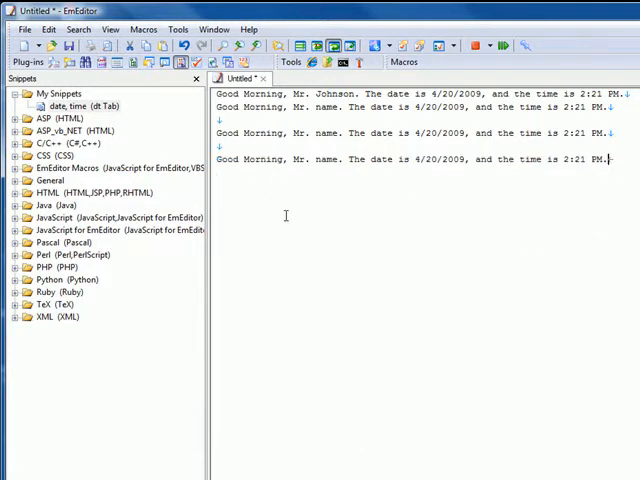
{"action": "key", "text": "Return"}
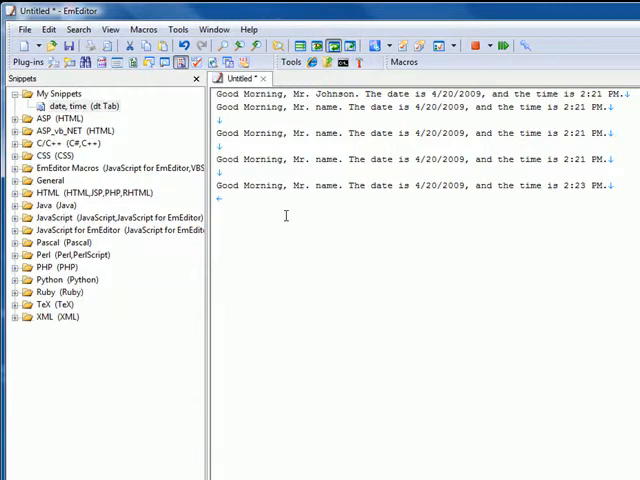
{"action": "key", "text": "ctrl+a"}
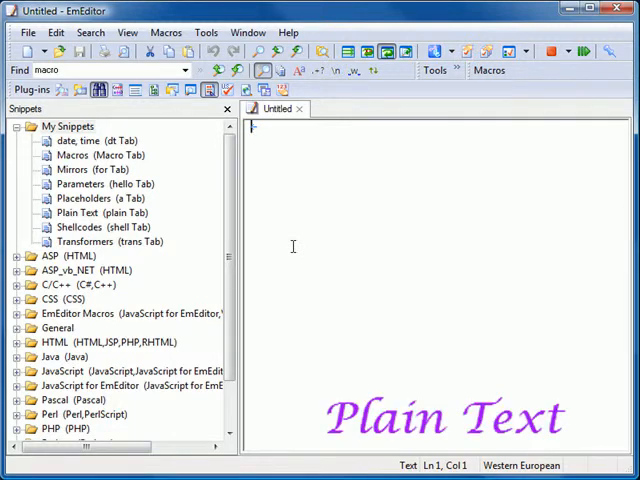
Type the 'Plain text:' heading and insert the Plain Text snippet 'We earned $20 today.'
{"action": "type", "text": "P1"}
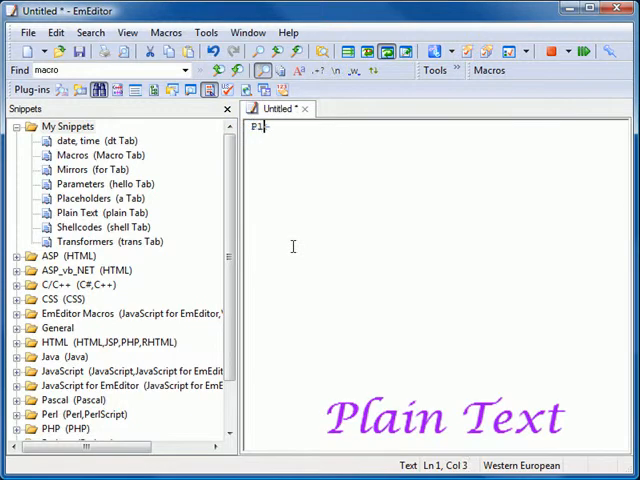
{"action": "type", "text": "Plain text:"}
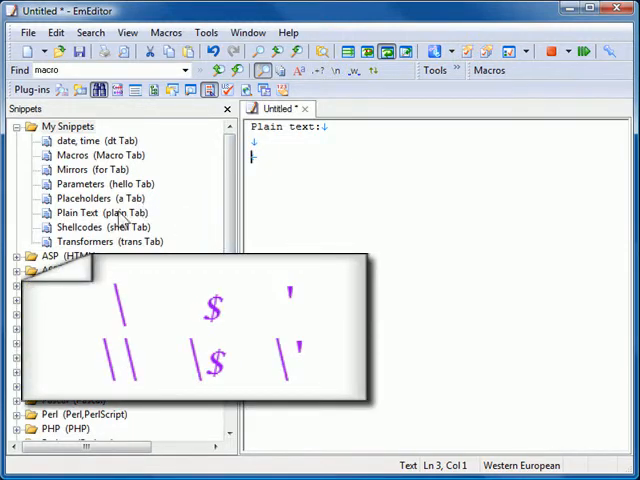
{"action": "right_click", "coordinate": [90, 213]}
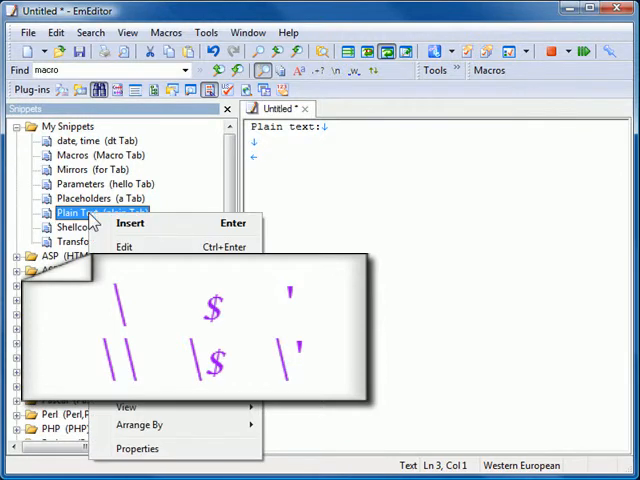
{"action": "left_click", "coordinate": [130, 223]}
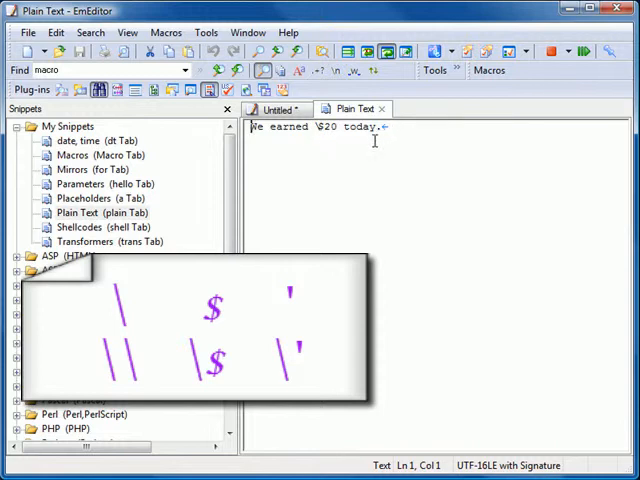
{"action": "left_click", "coordinate": [275, 109]}
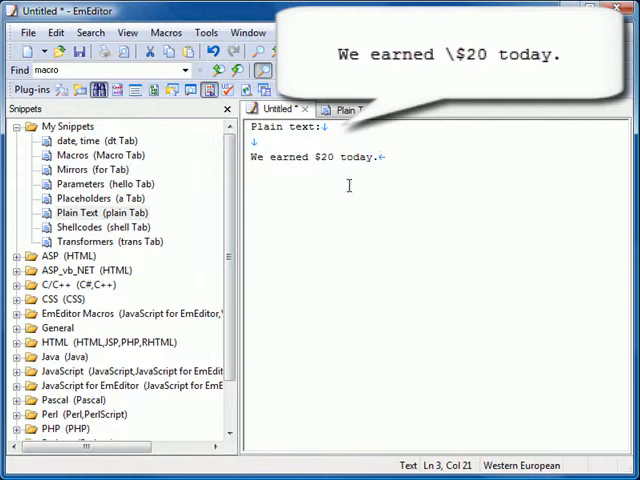
{"action": "mouse_move", "coordinate": [495, 235]}
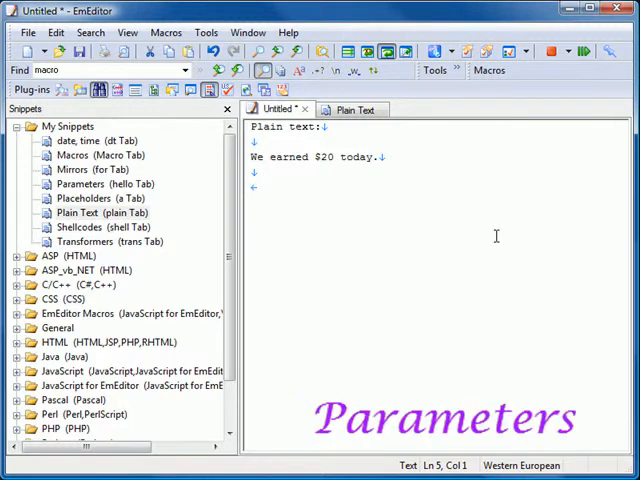
Add 'Parameters:', check Global Parameters MyName=Alice, insert the greeting addressed to 'EmEditor User'
{"action": "type", "text": "Parameters:"}
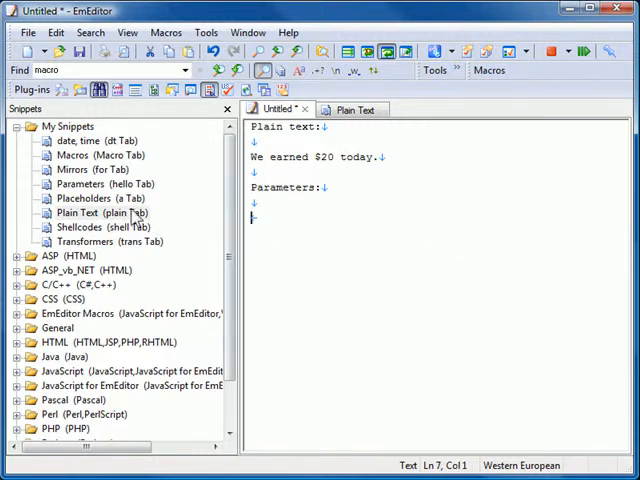
{"action": "right_click", "coordinate": [95, 184]}
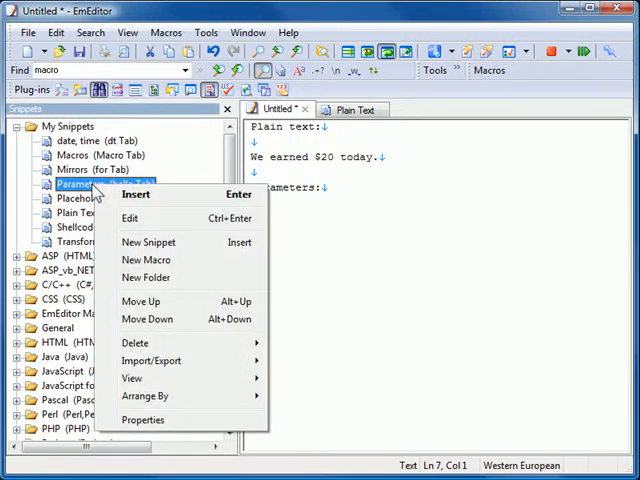
{"action": "left_click", "coordinate": [136, 194]}
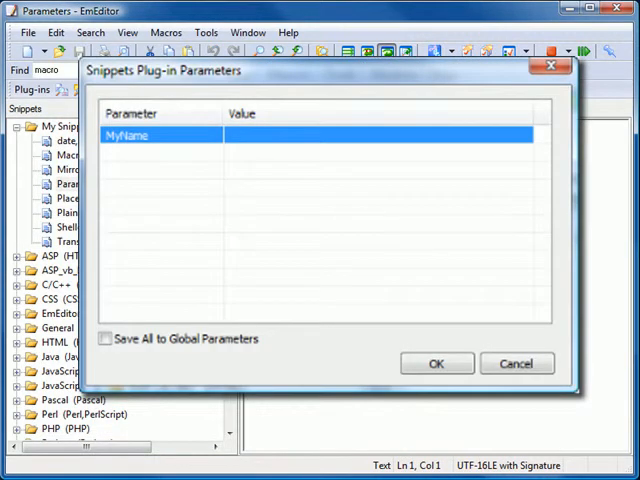
{"action": "left_click", "coordinate": [436, 363]}
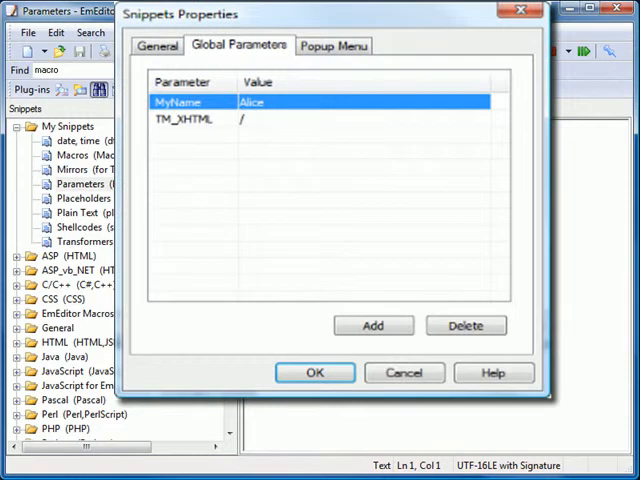
{"action": "left_click", "coordinate": [314, 372]}
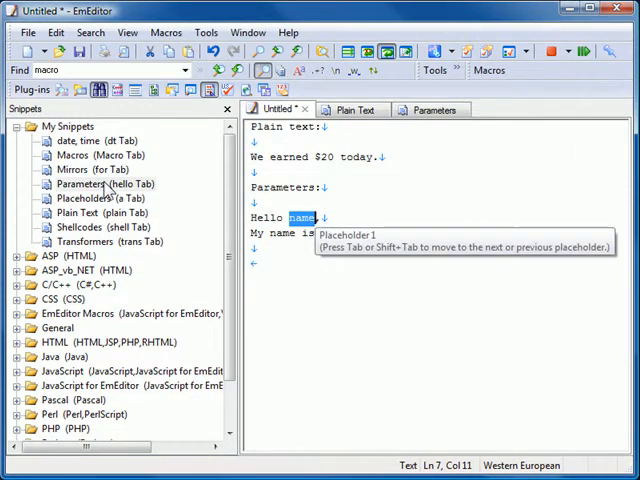
{"action": "type", "text": "EmEditor Us"}
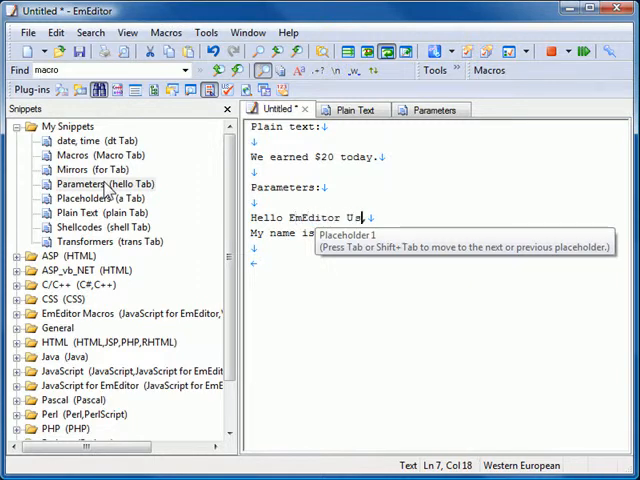
{"action": "key", "text": "Tab"}
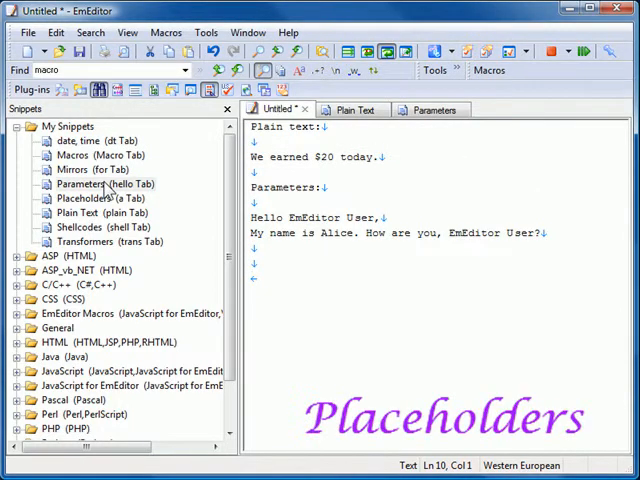
Type 'Placeholders:' and insert the notices.htm link with target _blank and text 'Notices'
{"action": "type", "text": "Placeholders:"}
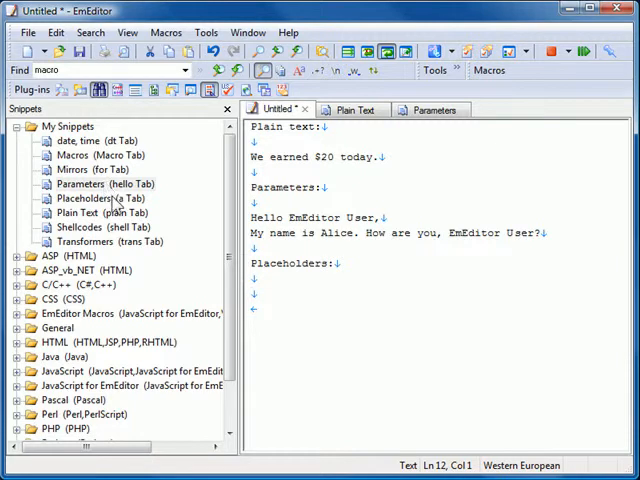
{"action": "right_click", "coordinate": [85, 198]}
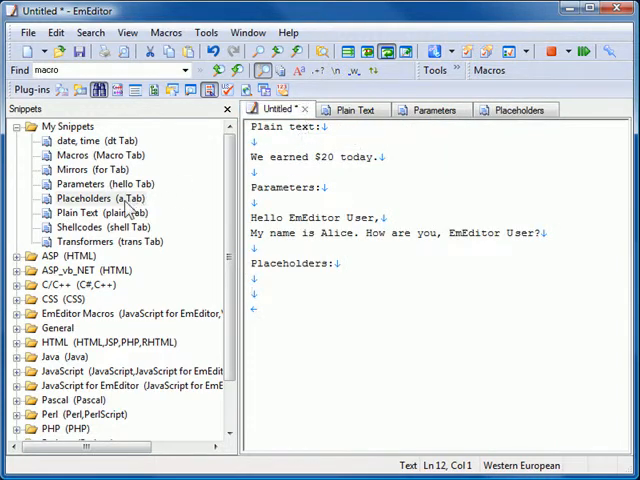
{"action": "double_click", "coordinate": [84, 198]}
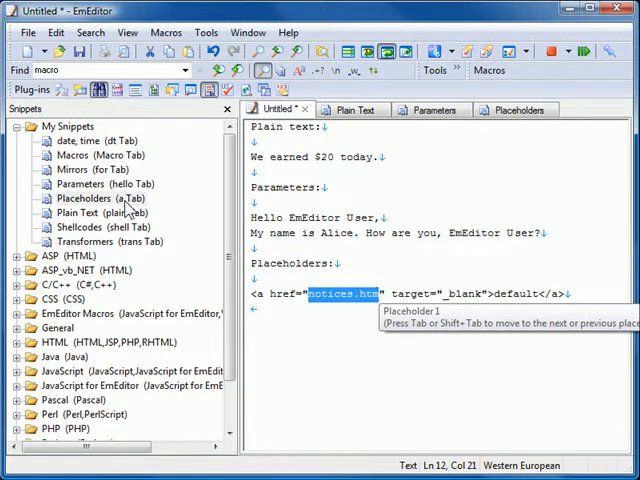
{"action": "mouse_move", "coordinate": [342, 355]}
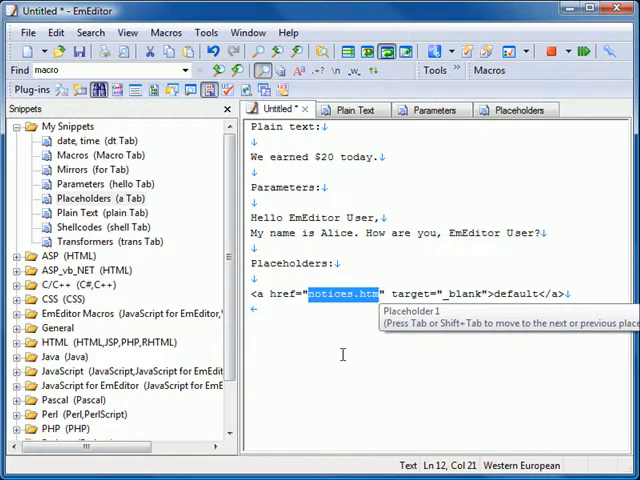
{"action": "key", "text": "Tab"}
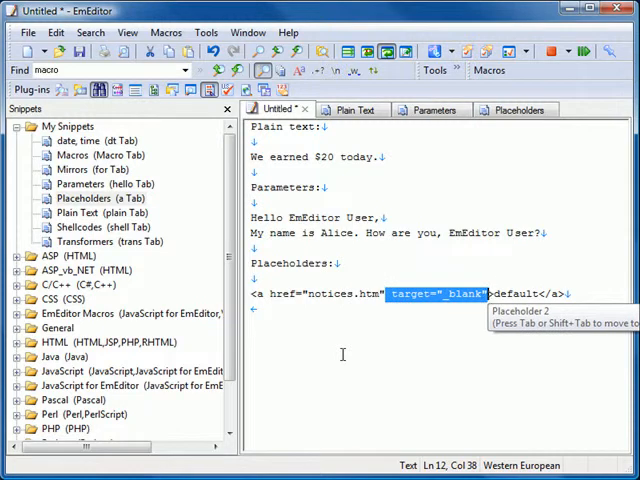
{"action": "key", "text": "Tab"}
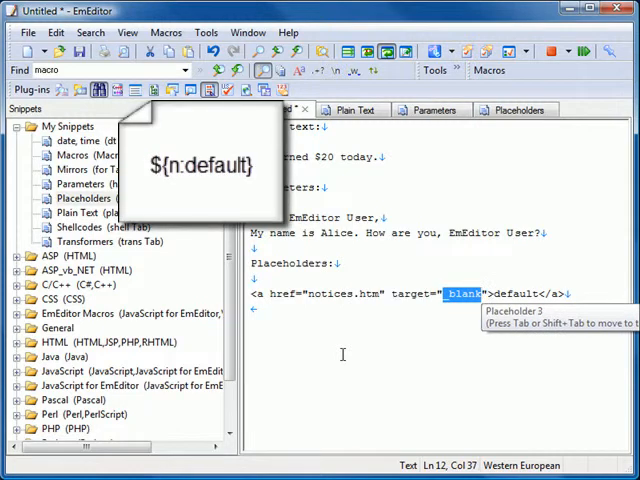
{"action": "key", "text": "Tab"}
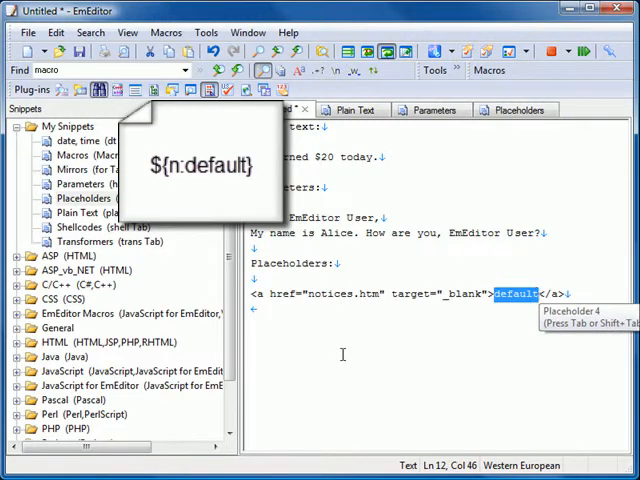
{"action": "type", "text": "Notices"}
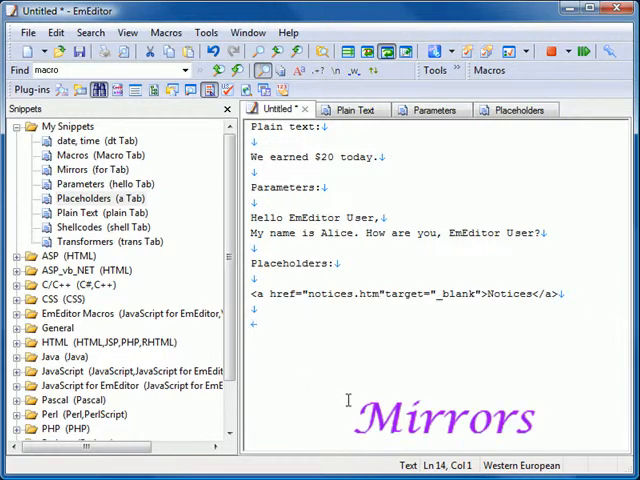
Type 'Mirrors:', insert the for-loop snippet, and name its counter variable 'index'
{"action": "type", "text": "Mir"}
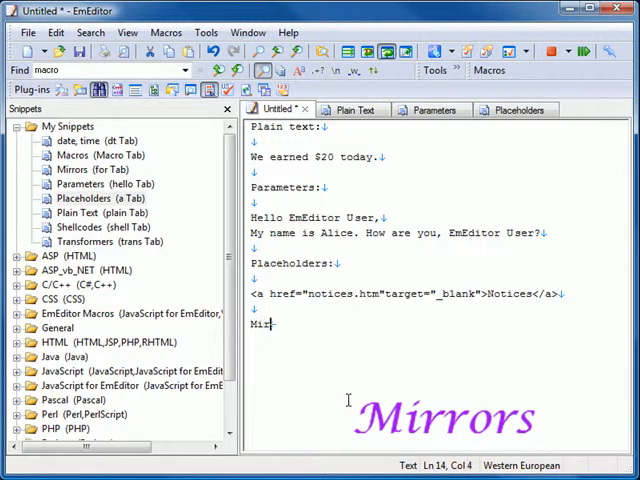
{"action": "type", "text": "rors:"}
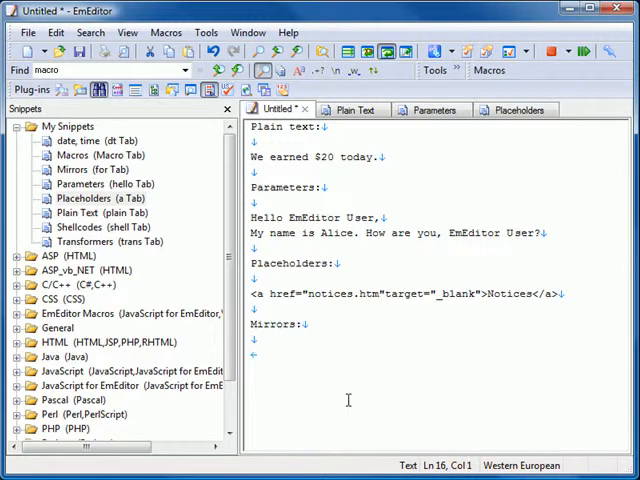
{"action": "right_click", "coordinate": [78, 169]}
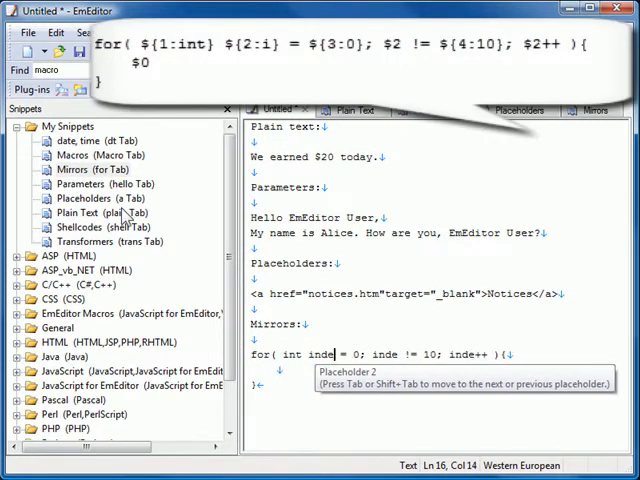
{"action": "type", "text": "x"}
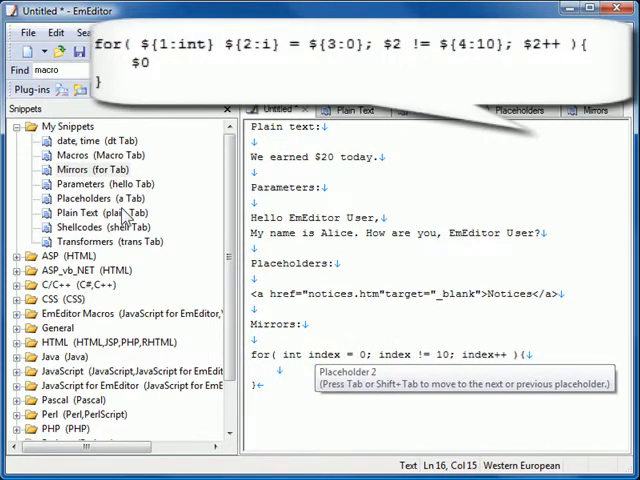
{"action": "key", "text": "Tab"}
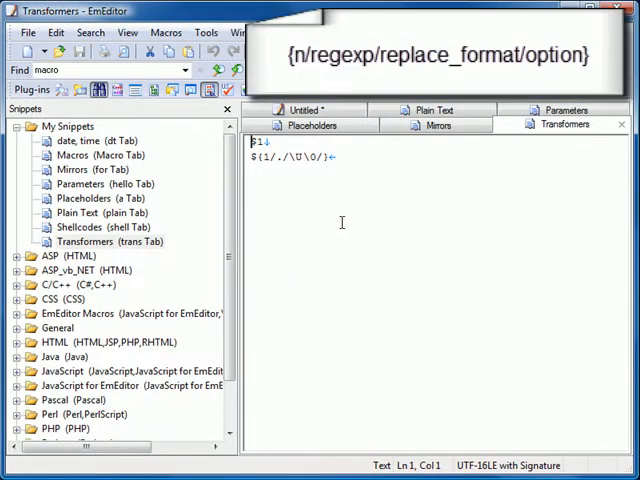
Back in Untitled, type hello so the transformer adds Hello, and begin the Macros heading
{"action": "left_click", "coordinate": [312, 109]}
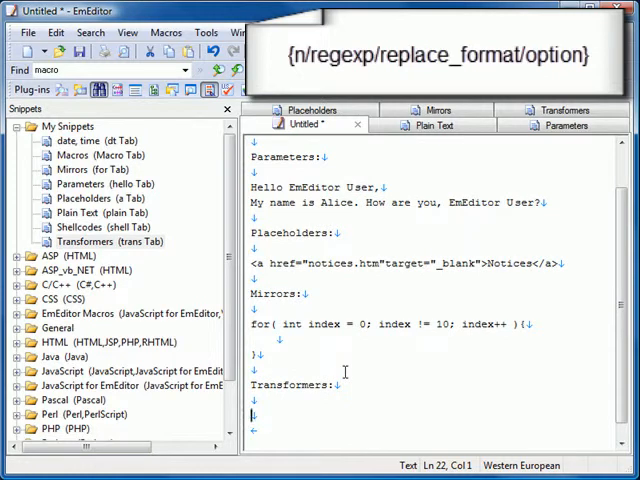
{"action": "type", "text": "hel"}
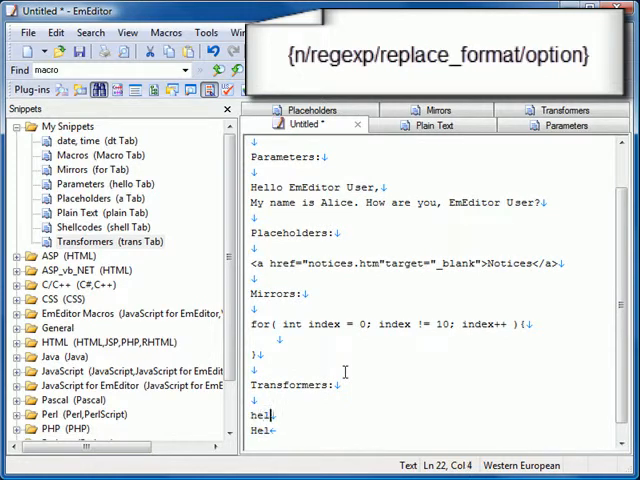
{"action": "type", "text": "lo"}
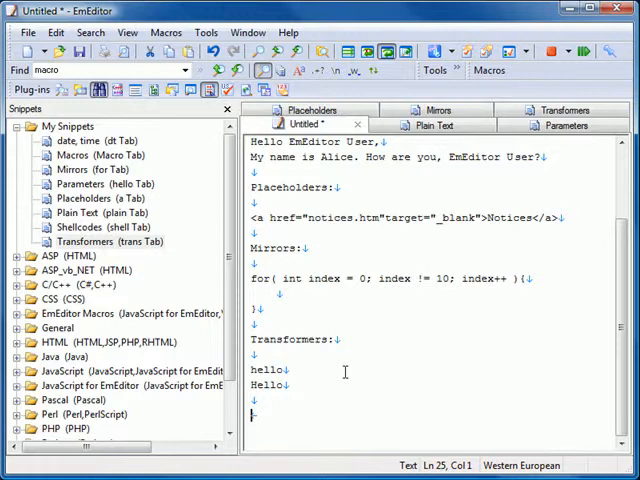
{"action": "type", "text": "Macros:"}
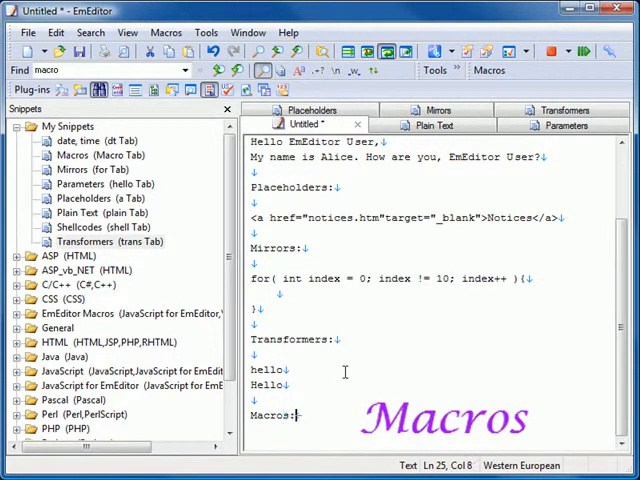
View the Macros snippet's source and select the word Transformers for copying
{"action": "scroll", "scroll_direction": "down", "scroll_amount": 3}
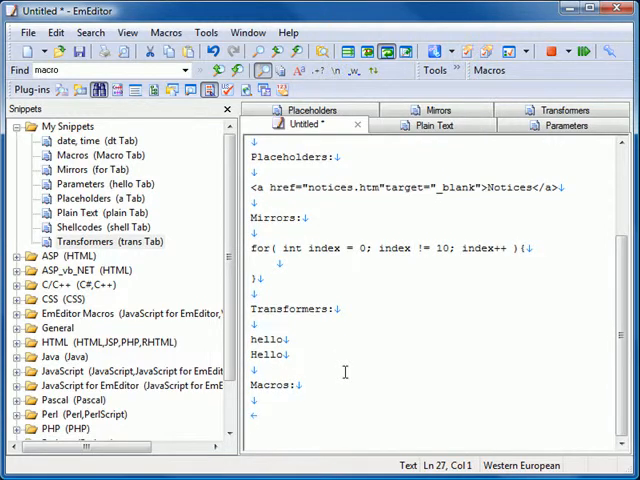
{"action": "right_click", "coordinate": [90, 155]}
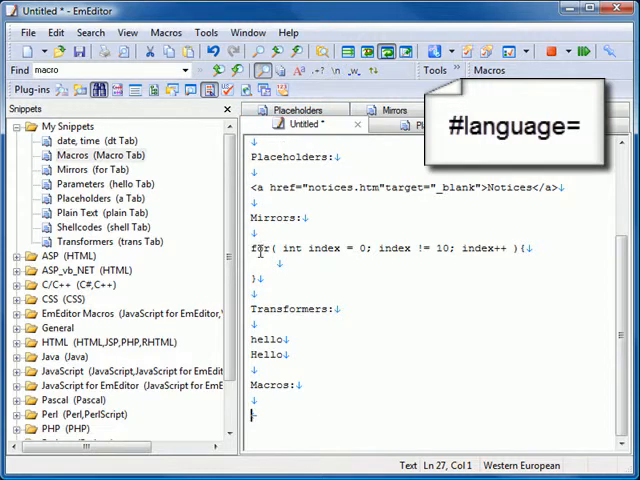
{"action": "double_click", "coordinate": [290, 309]}
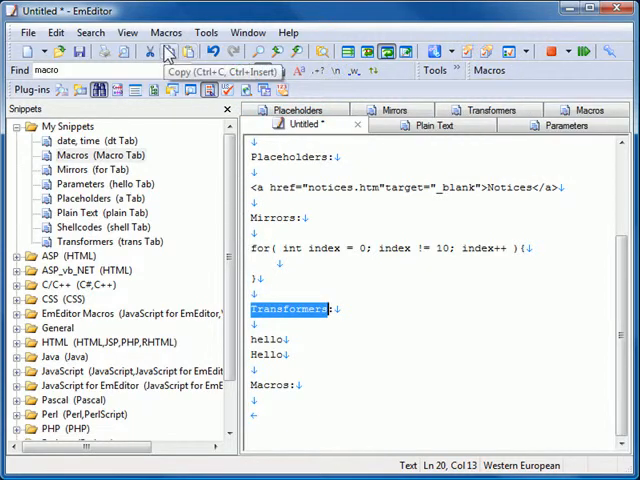
{"action": "mouse_move", "coordinate": [167, 52]}
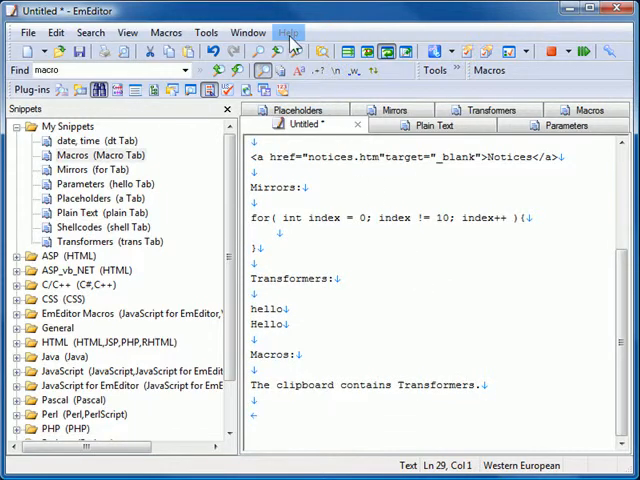
Open EmEditor Help on the How to > Plug-ins page
{"action": "left_click", "coordinate": [289, 32]}
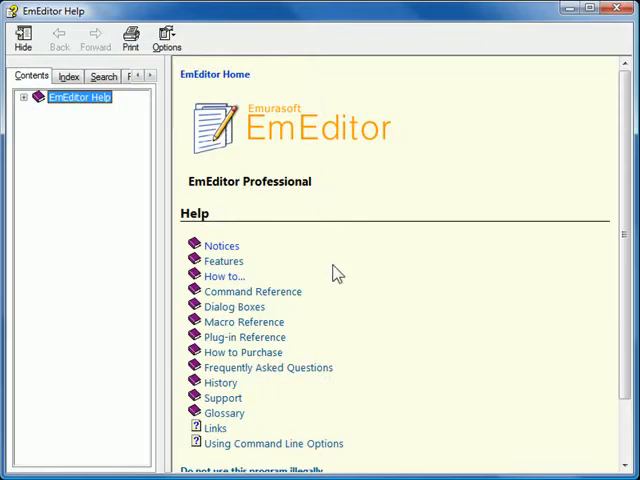
{"action": "left_click", "coordinate": [223, 276]}
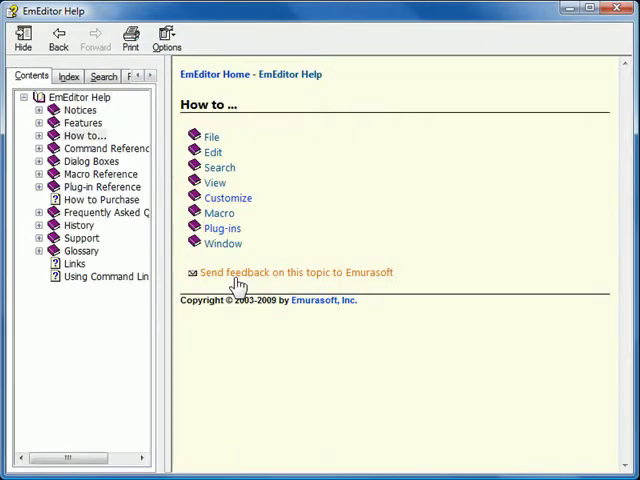
{"action": "left_click", "coordinate": [223, 228]}
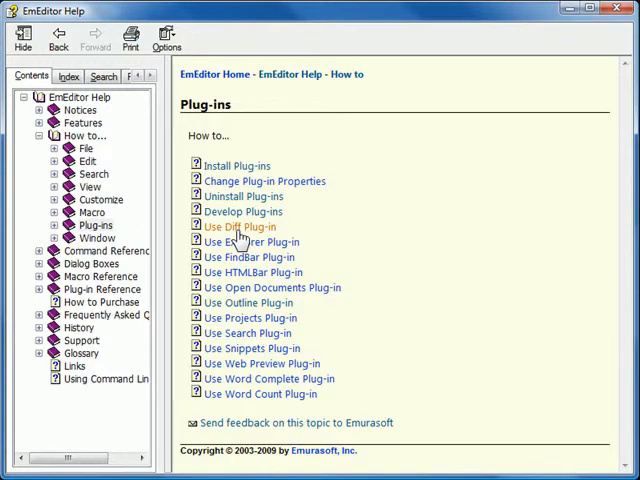
{"action": "mouse_move", "coordinate": [300, 352]}
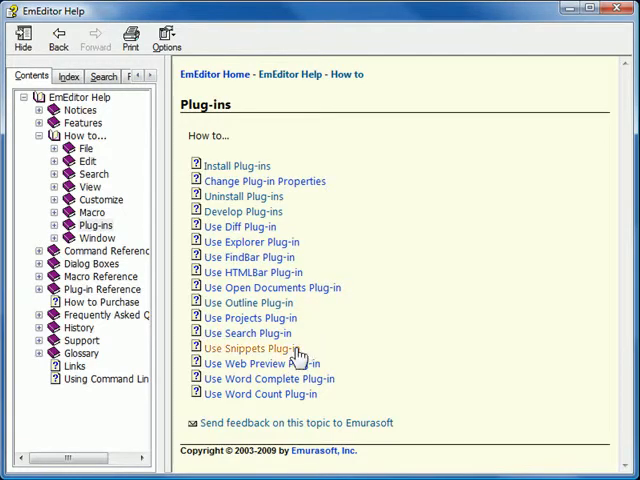